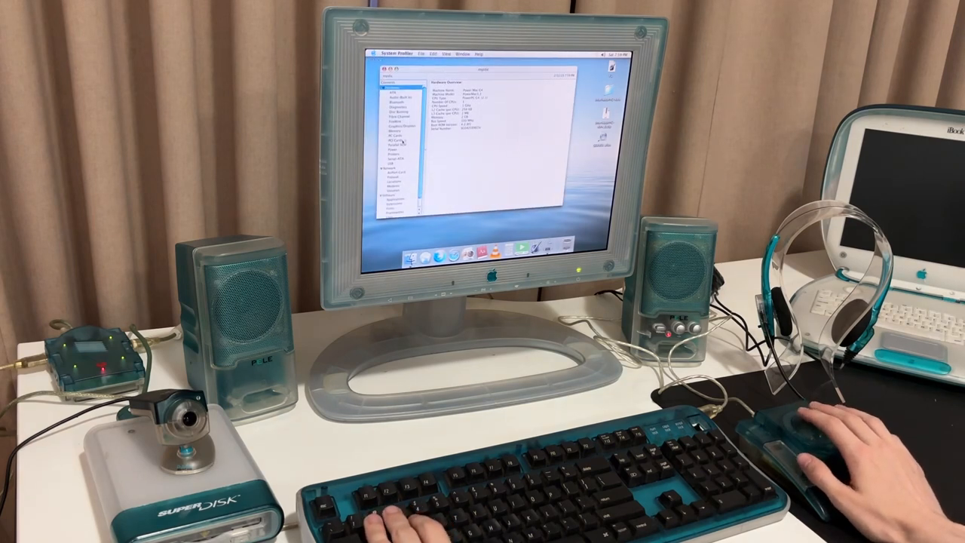
Close the System Profiler hardware overview, leaving the desktop with the Utilities folder listing.
click(392, 130)
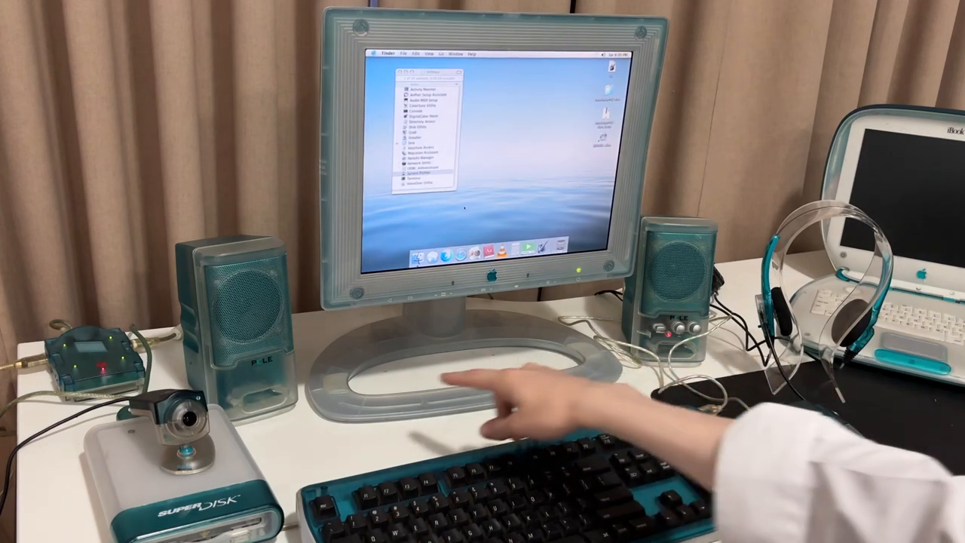
mouse_move(588, 363)
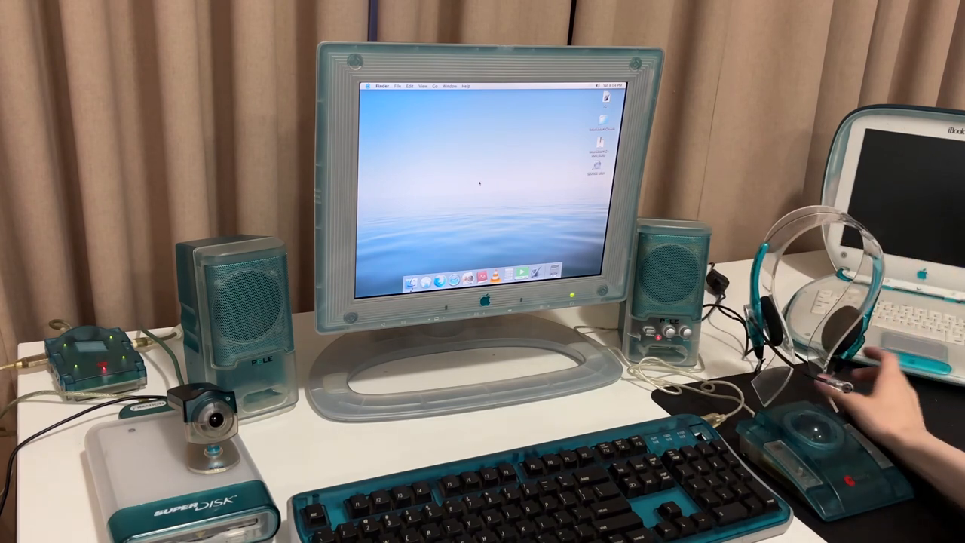
right_click(479, 184)
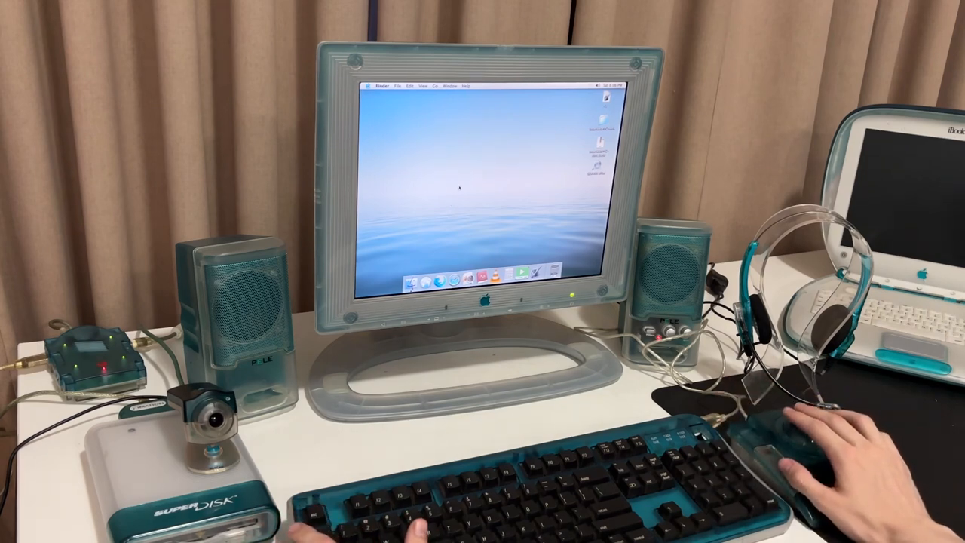
mouse_move(434, 204)
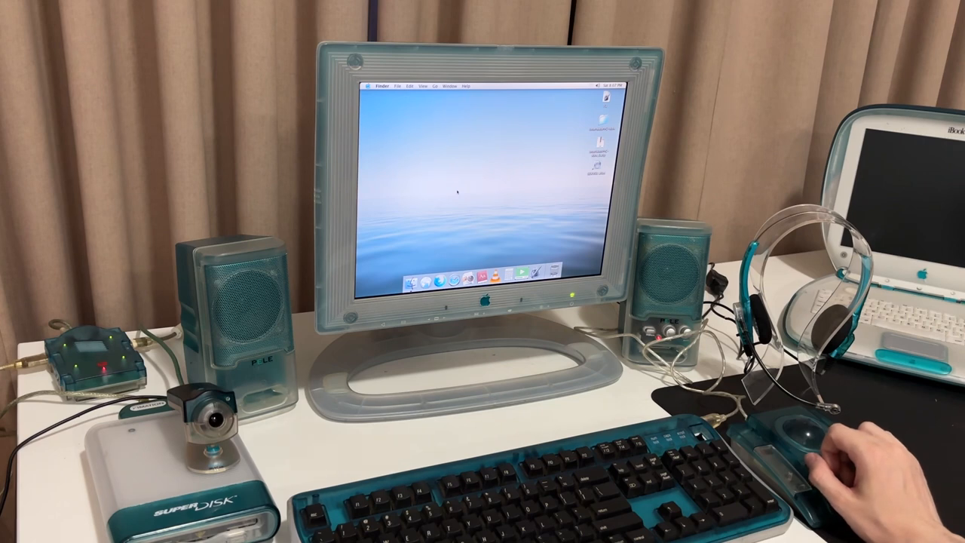
mouse_move(829, 452)
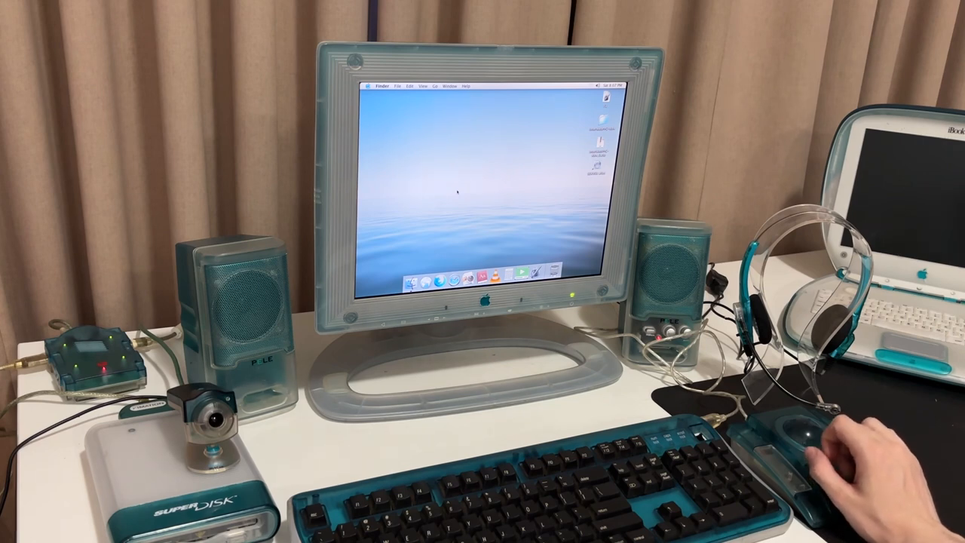